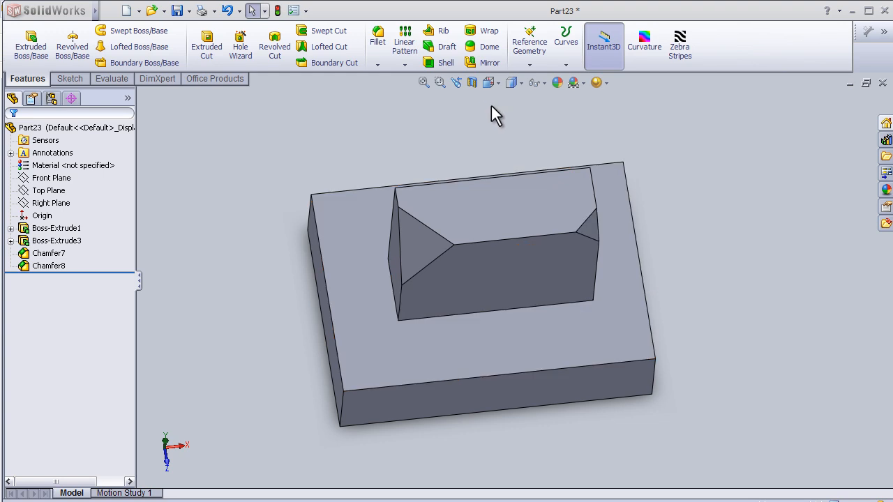
mouse_move(443, 33)
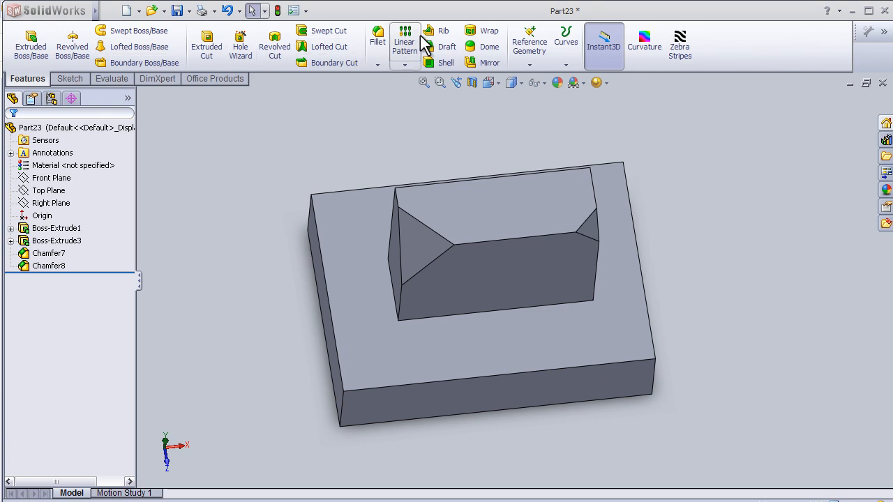
mouse_move(441, 30)
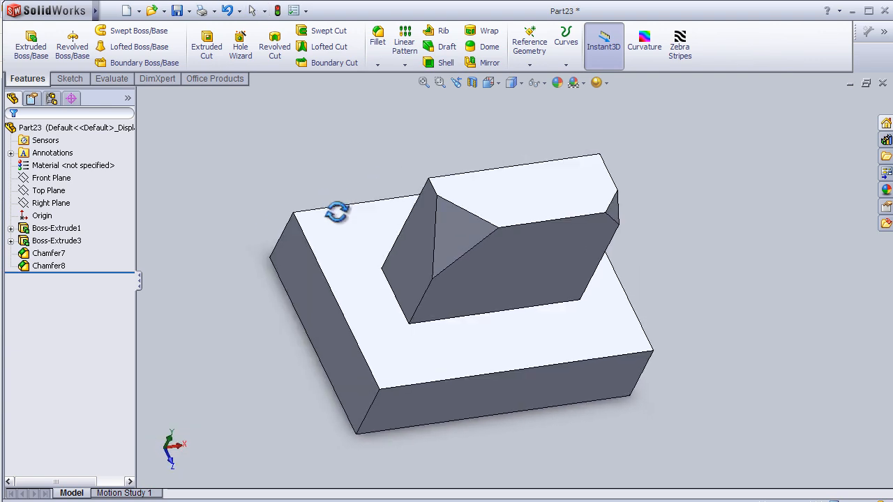
Inspect the part and preview where its existing reference planes lie
left_click_drag(338, 212, 322, 224)
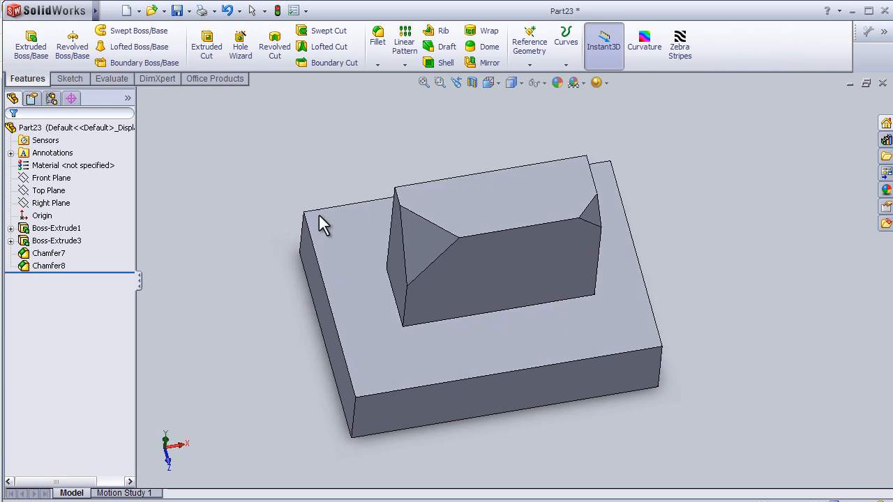
left_click(424, 259)
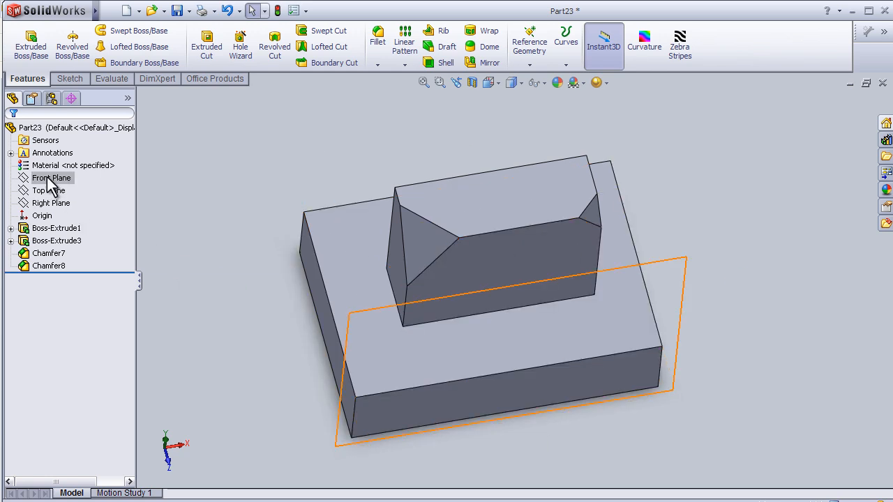
left_click(51, 204)
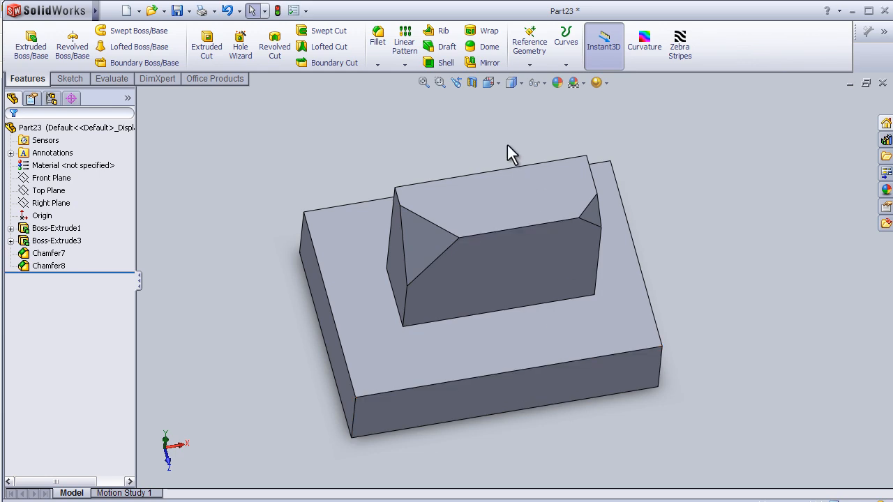
mouse_move(708, 300)
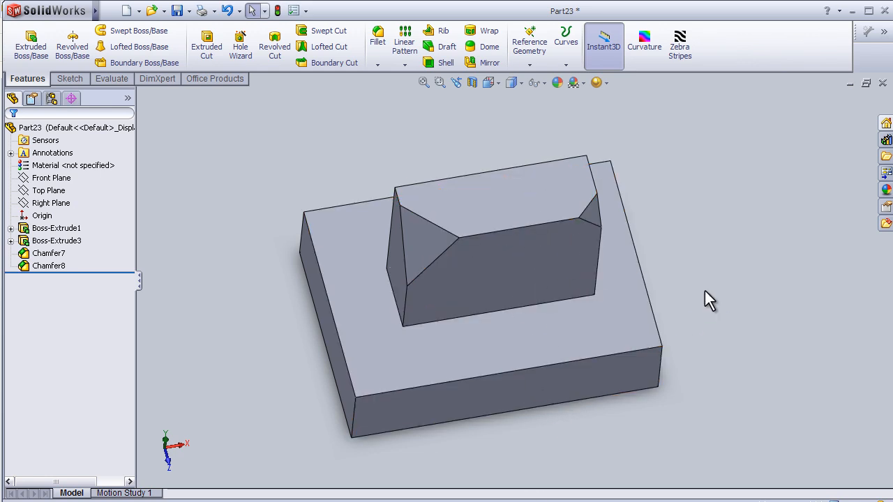
left_click_drag(709, 301, 692, 293)
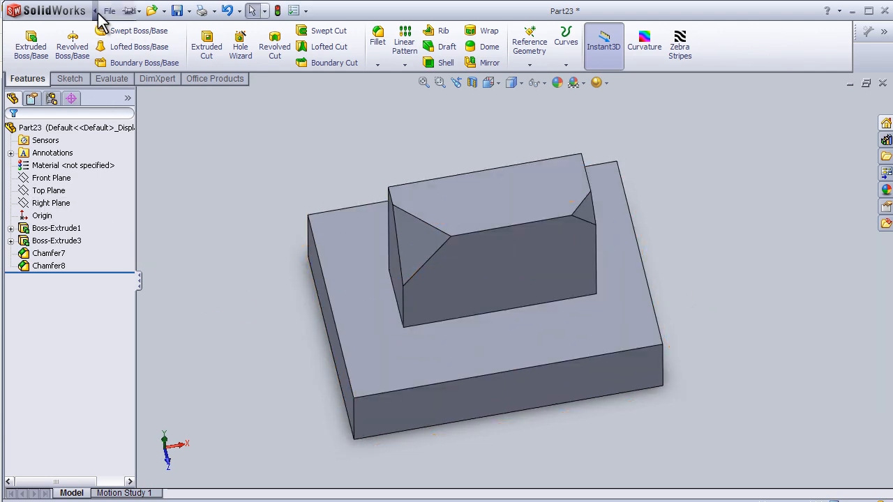
Create Plane2 parallel to the Right Plane, offset 65 mm through the boss
left_click(187, 11)
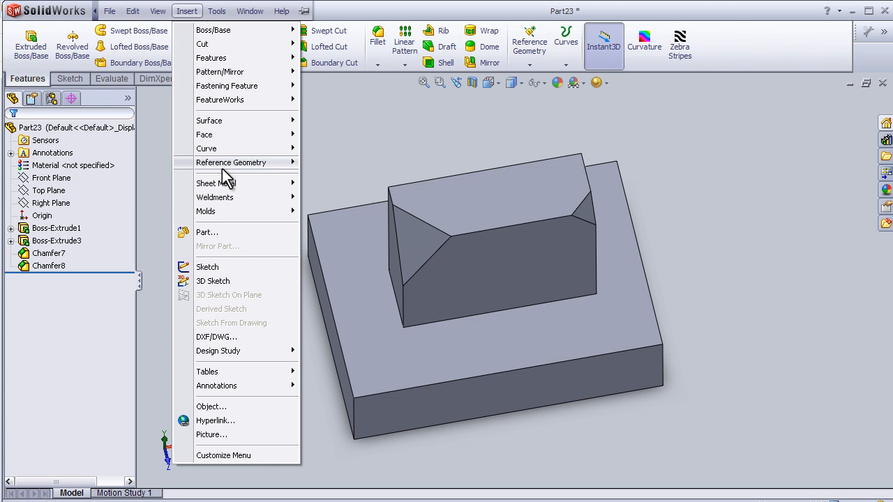
left_click(332, 162)
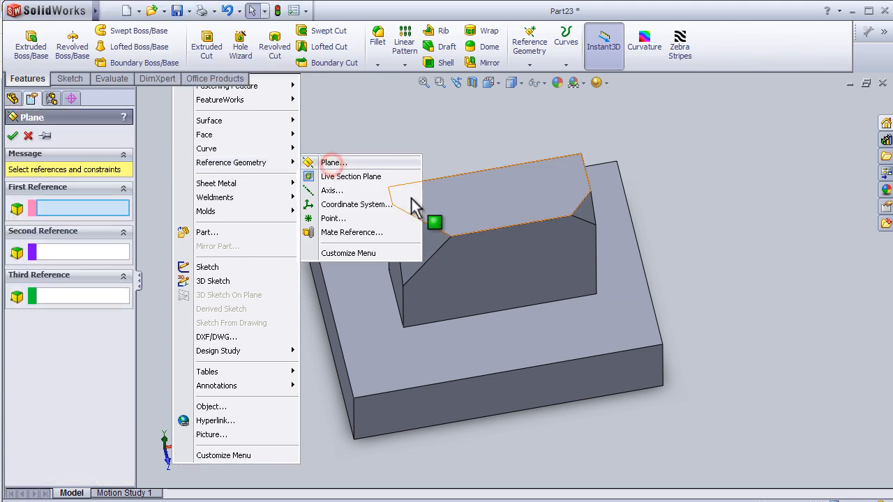
left_click(332, 162)
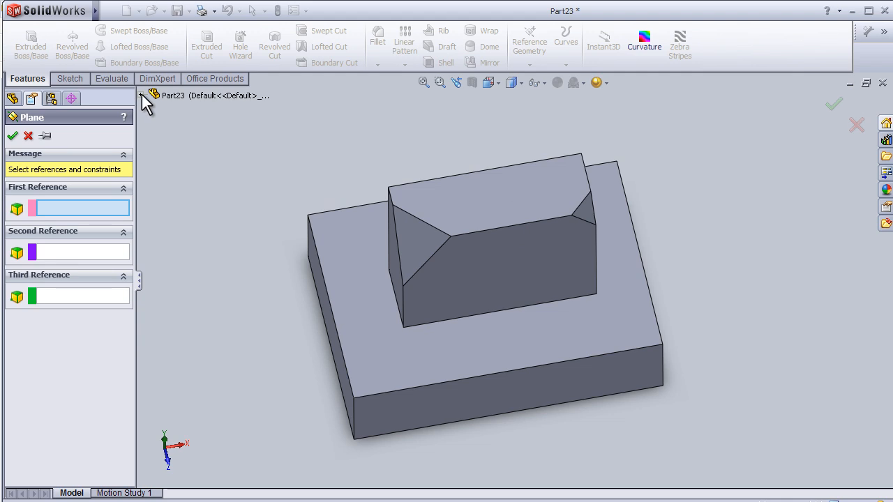
left_click(194, 171)
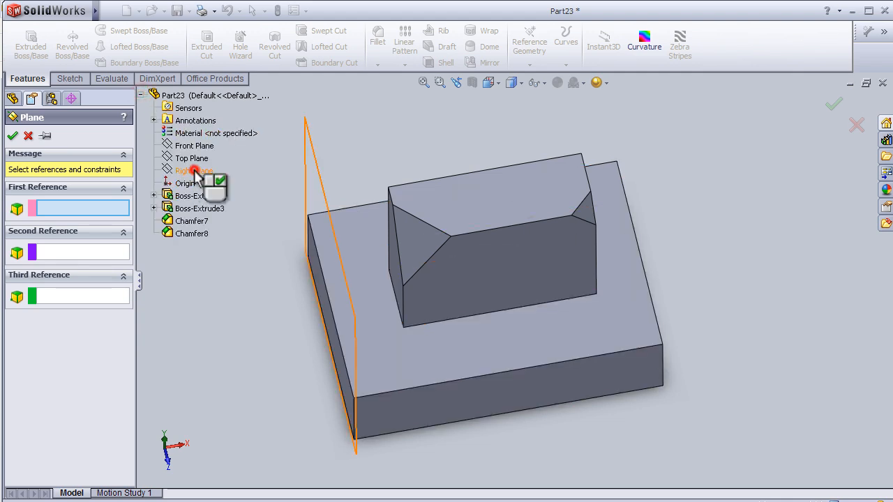
left_click(195, 171)
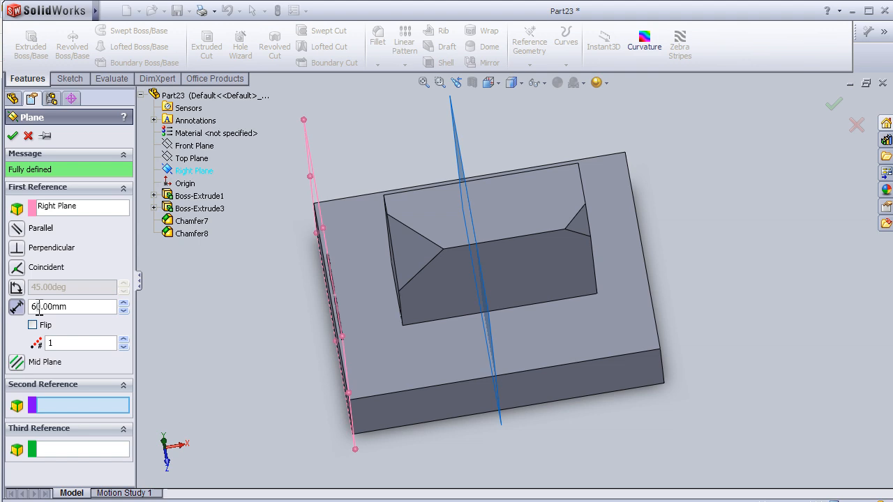
left_click(73, 307)
type("65")
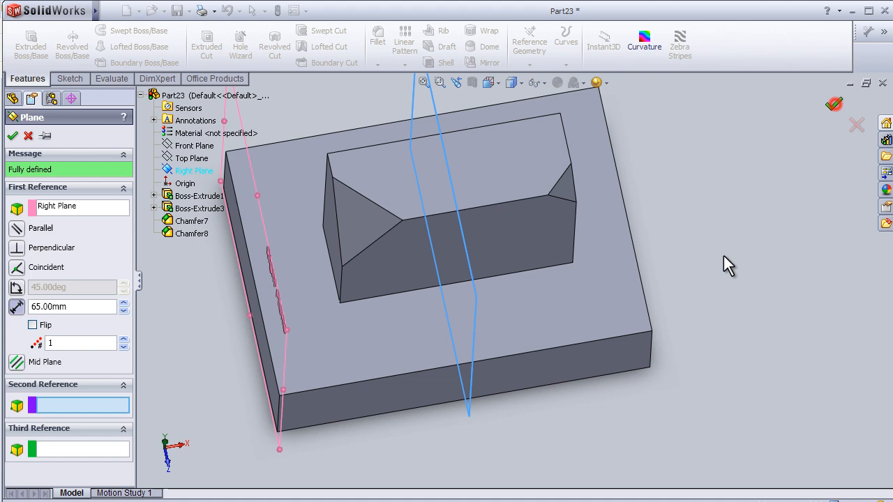
left_click(11, 135)
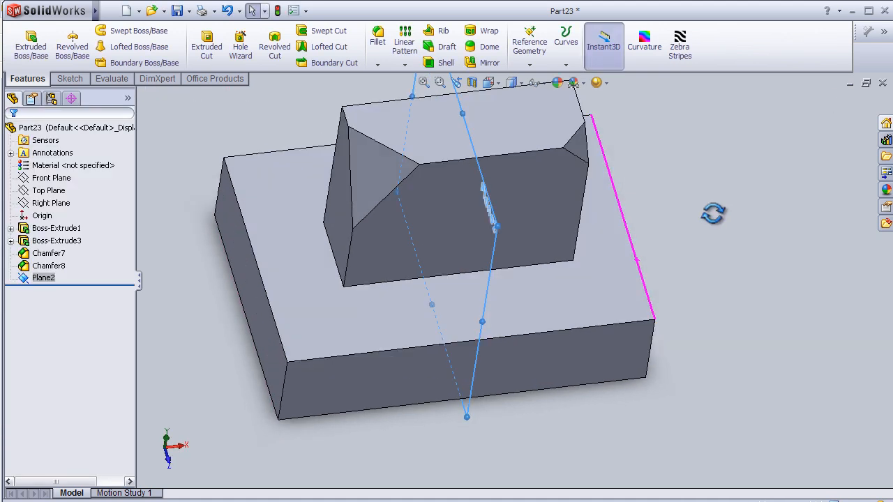
Sketch on Plane2, viewed normal, an angled line from the base top to the boss side
left_click(43, 277)
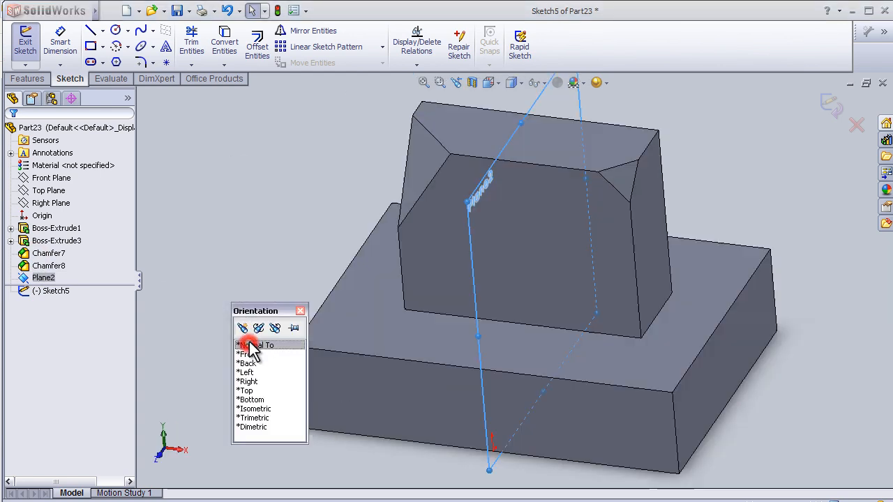
left_click(255, 345)
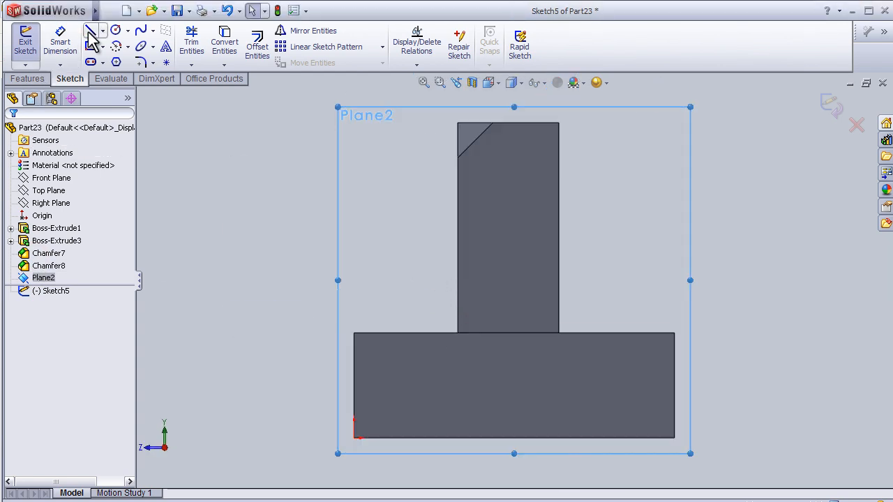
left_click(89, 30)
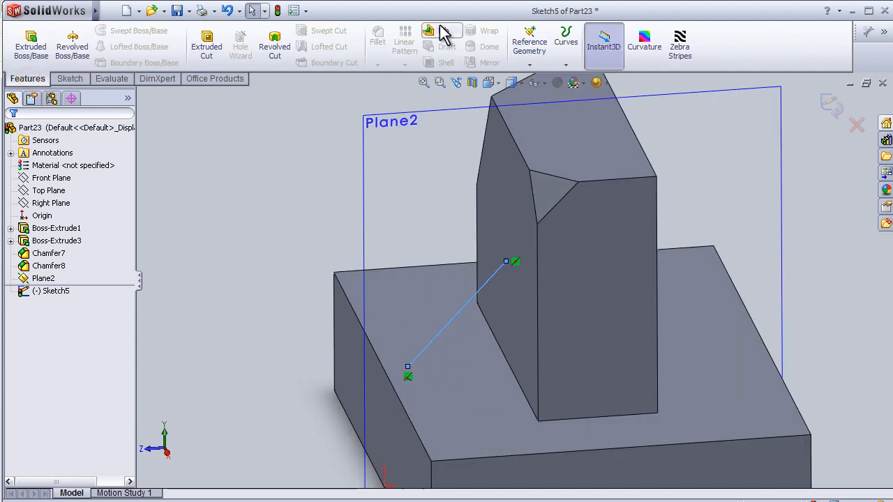
mouse_move(444, 30)
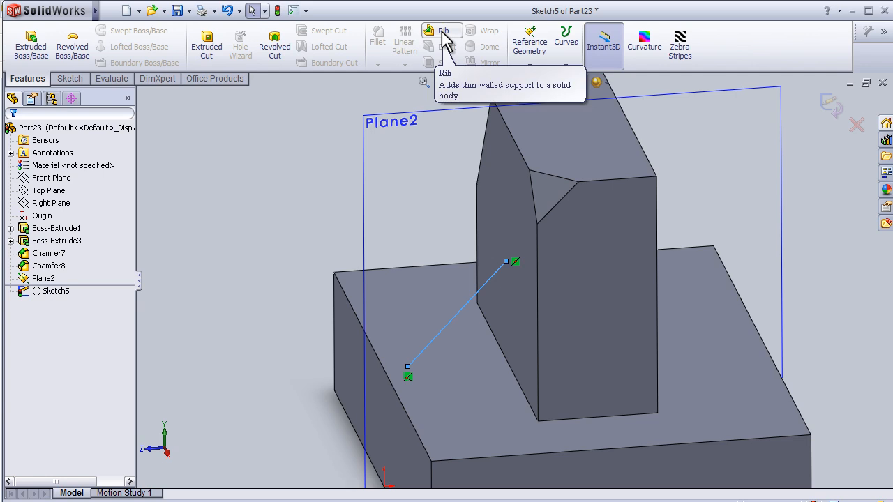
Make a rib from the angled line, centred on it, with thickness reduced to 15 mm
left_click(443, 31)
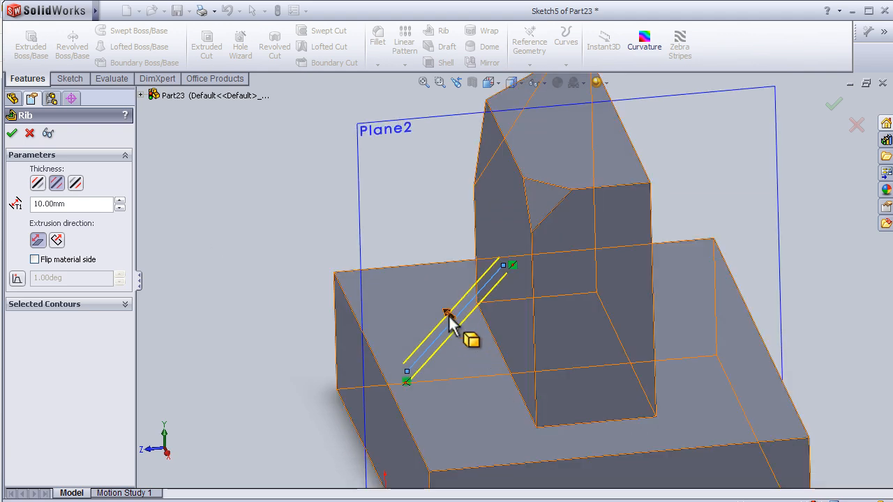
left_click(35, 260)
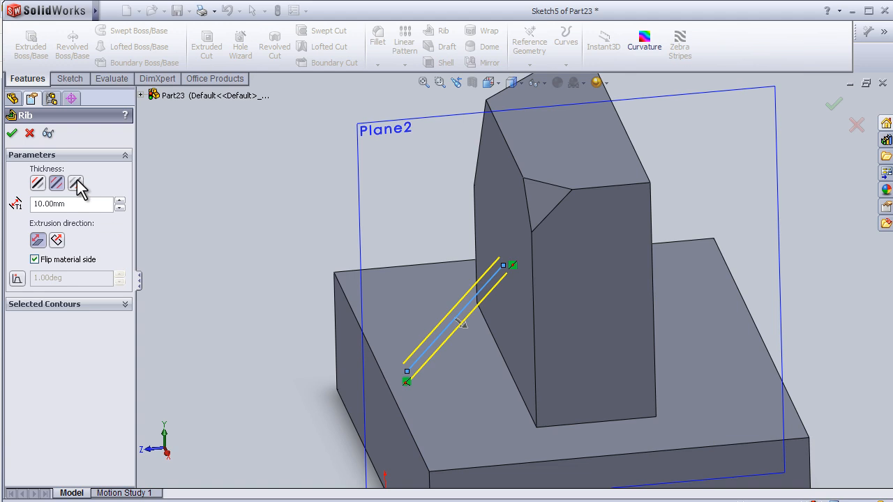
left_click(39, 183)
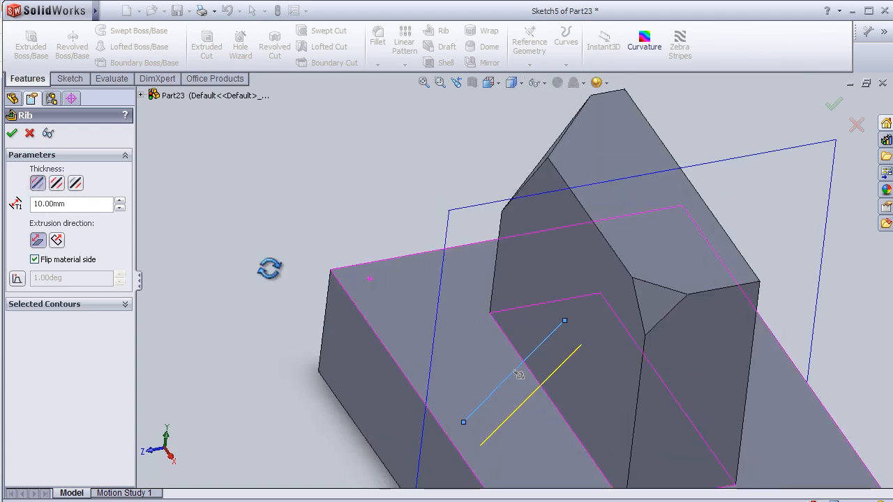
left_click(76, 181)
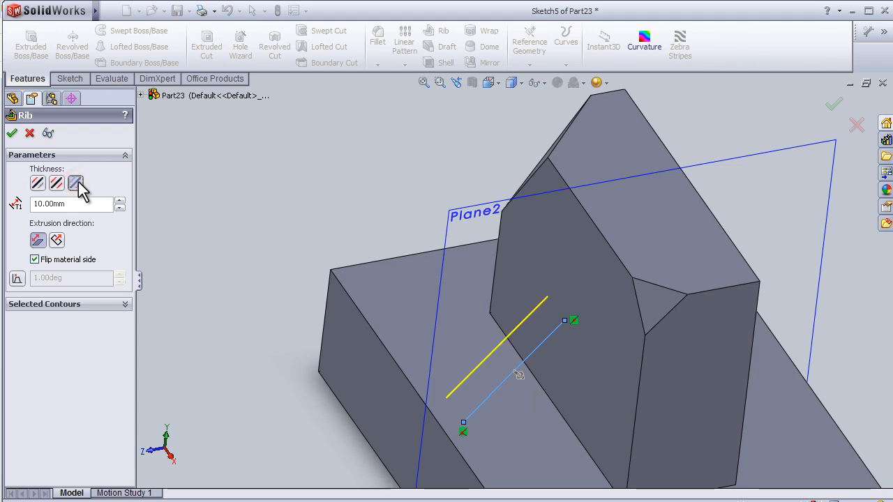
left_click(56, 182)
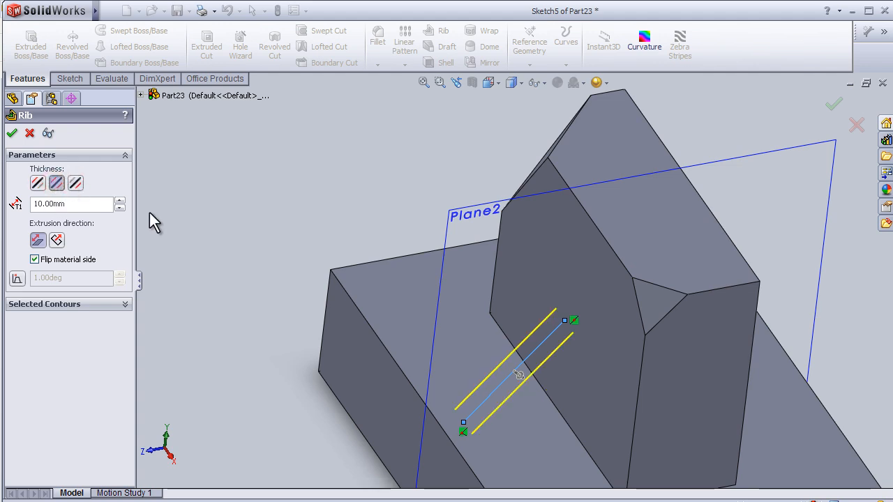
left_click(120, 199)
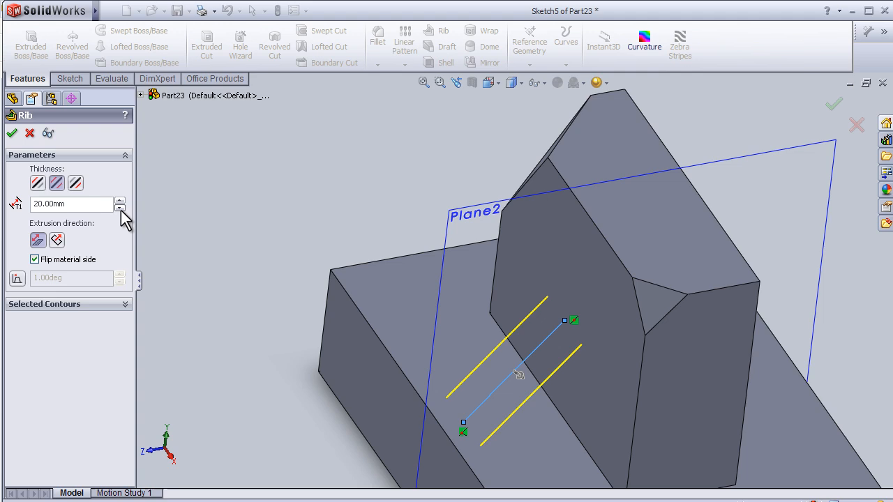
left_click(120, 208)
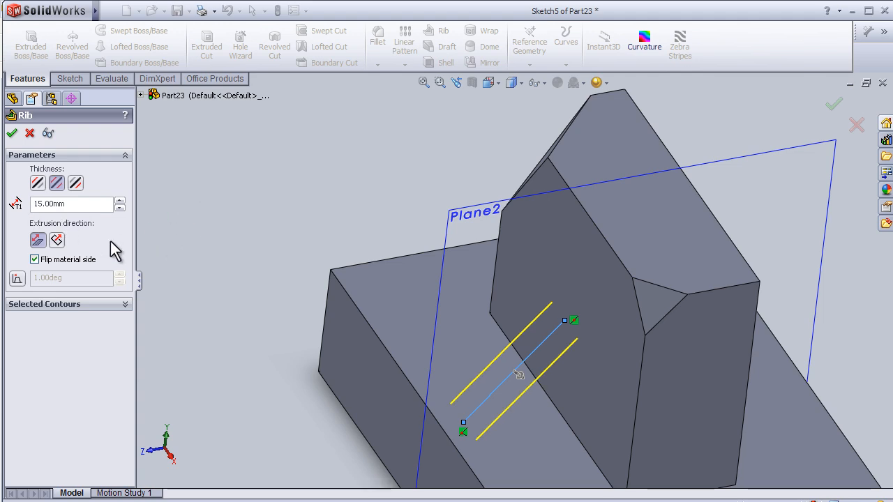
Keep the rib running parallel to the sketch and confirm the angled rib
left_click(56, 240)
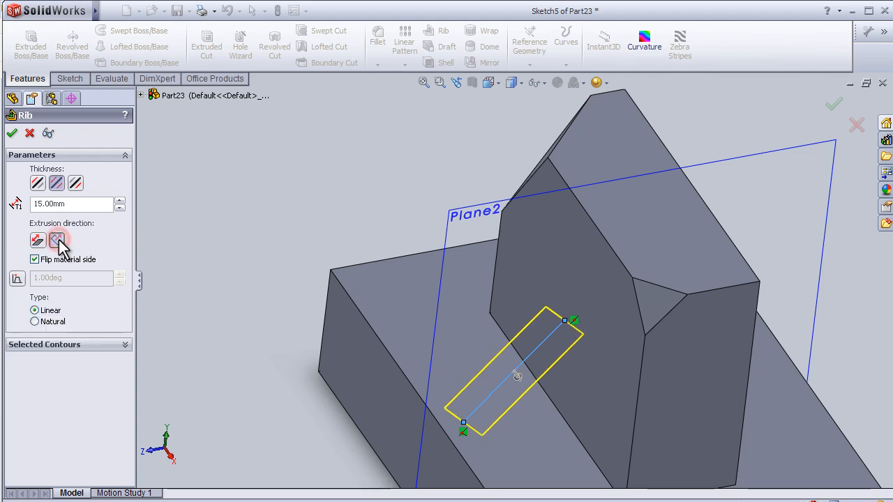
left_click(56, 240)
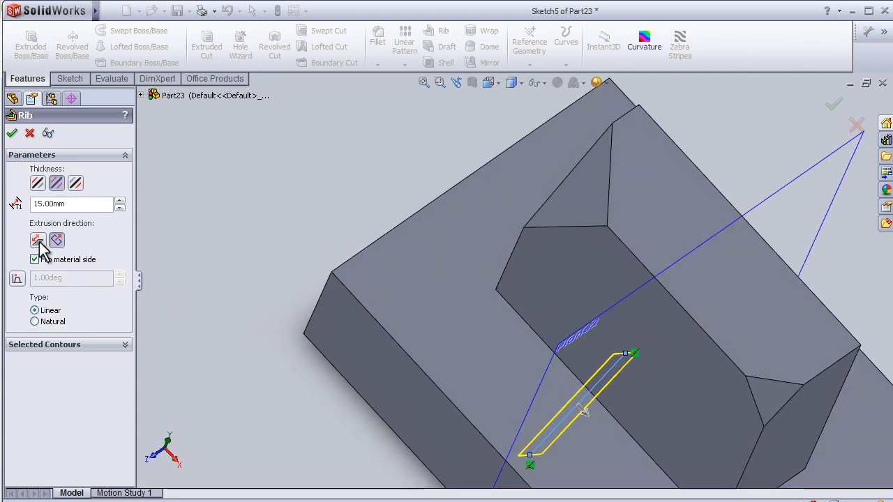
left_click(37, 240)
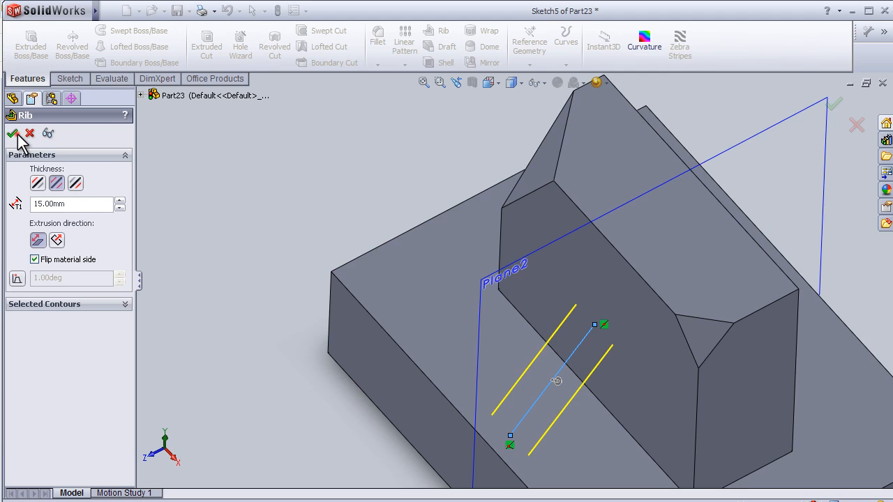
left_click(12, 134)
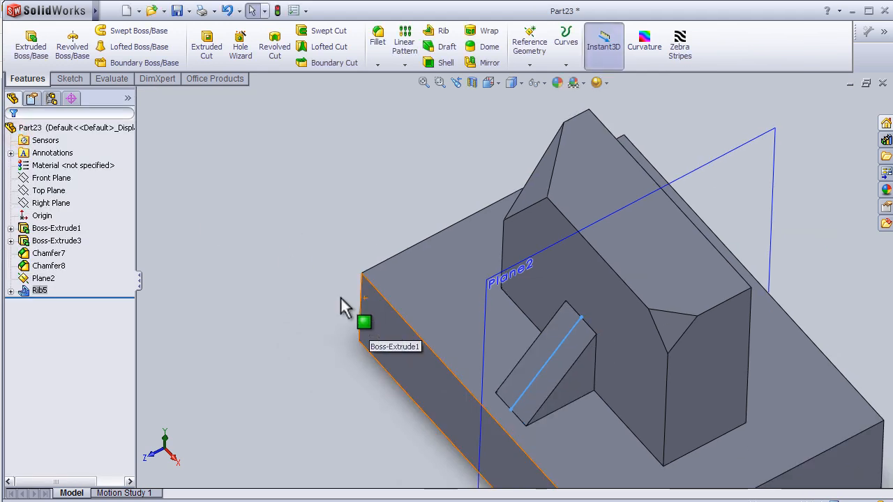
left_click_drag(362, 321, 467, 328)
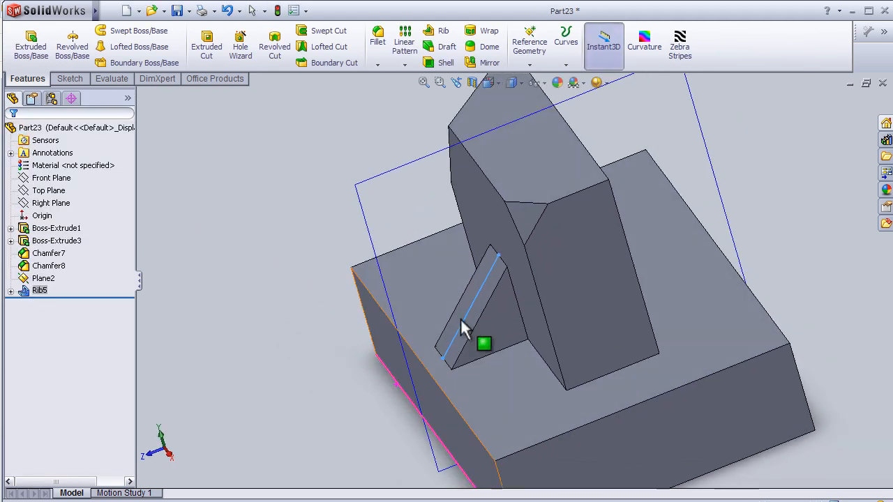
left_click(465, 328)
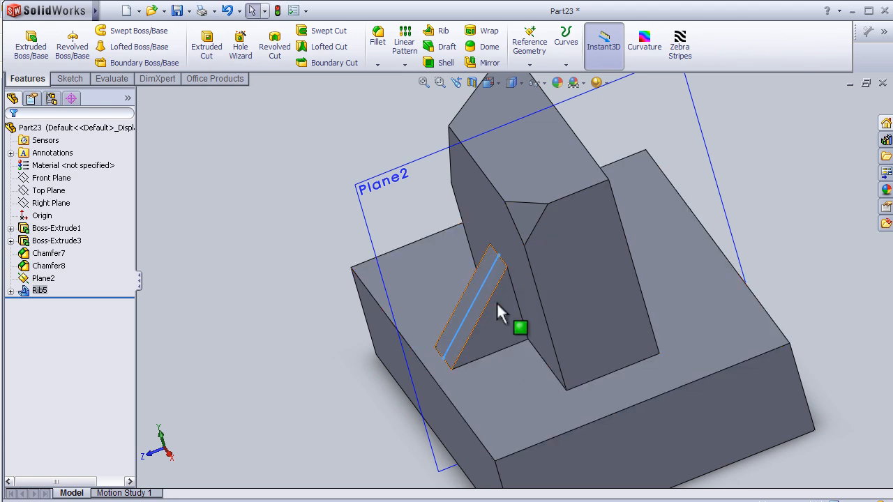
Cut the sketched rectangle 30 mm deep into the back face of the base
left_click_drag(503, 314, 369, 352)
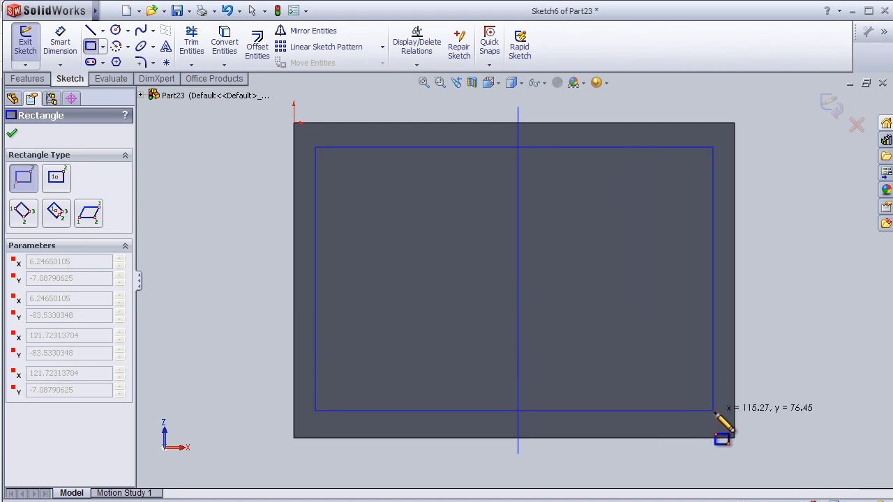
mouse_move(723, 438)
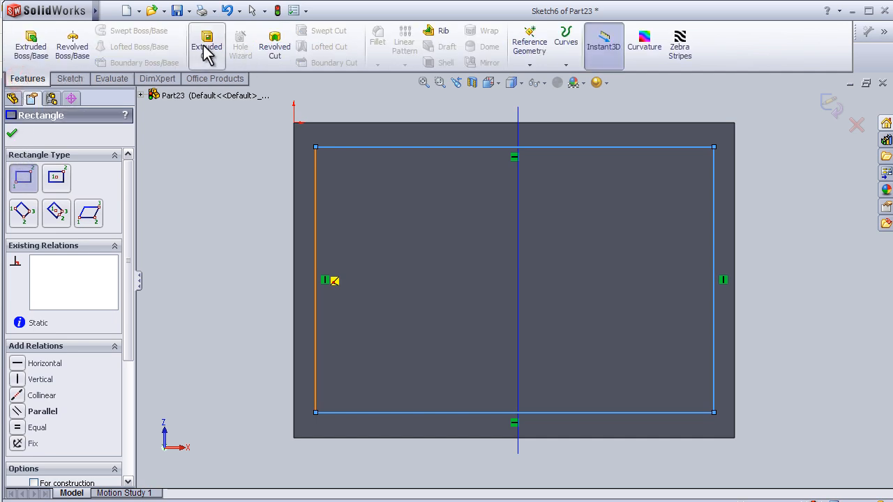
left_click(207, 44)
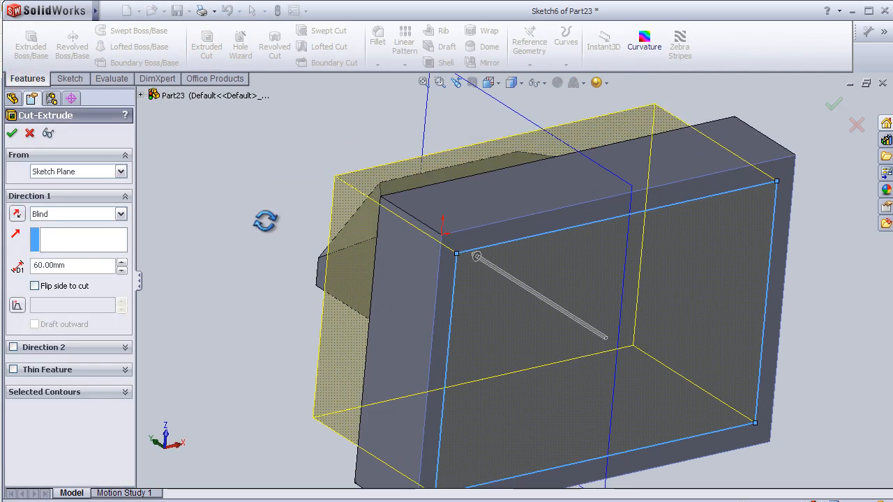
left_click(123, 269)
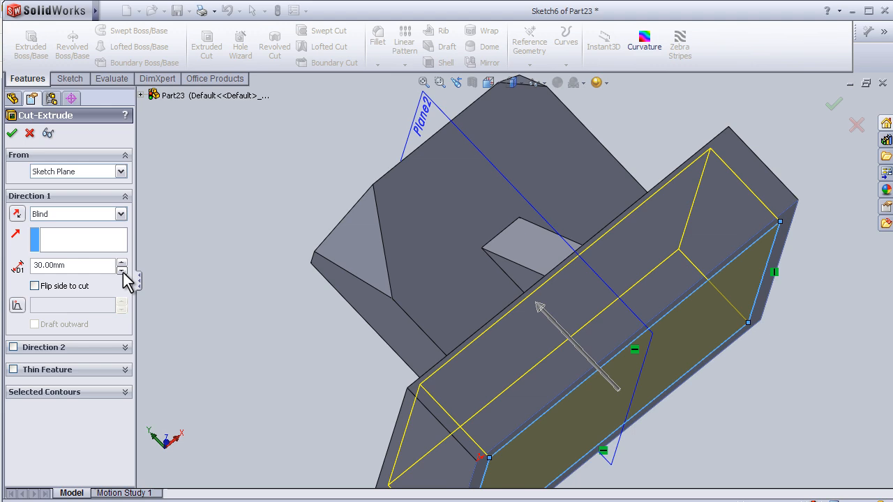
left_click(122, 269)
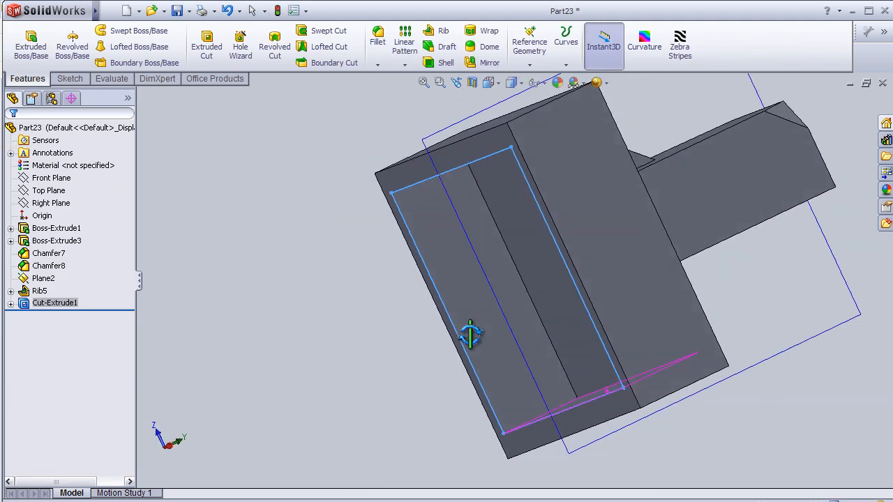
Sketch a straight line across the pocket from wall to wall, viewed from the bottom
left_click_drag(471, 333, 681, 212)
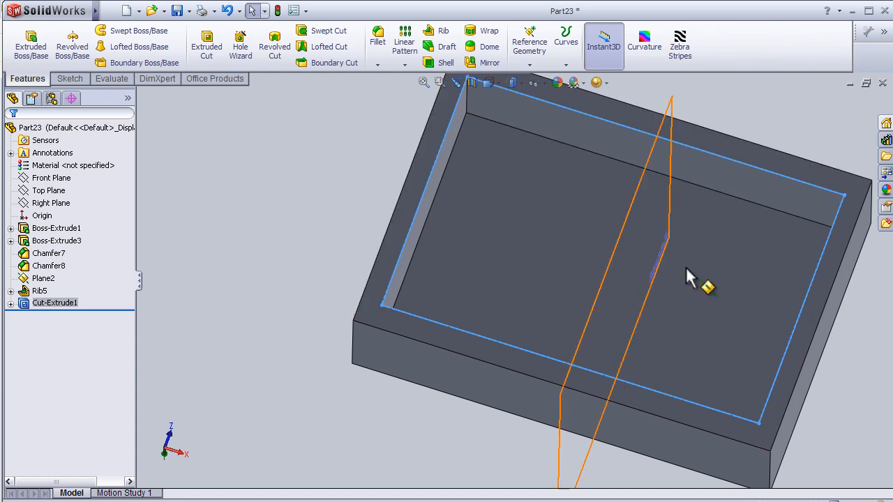
left_click_drag(691, 272, 736, 360)
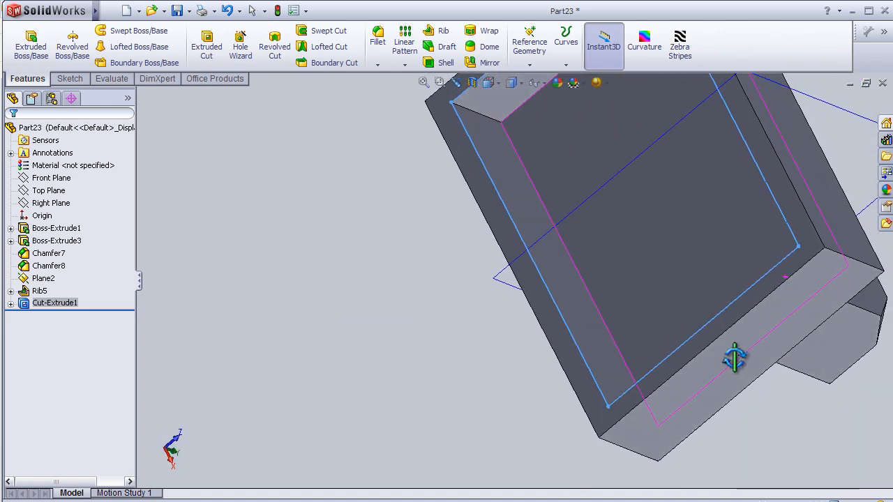
left_click_drag(734, 357, 752, 344)
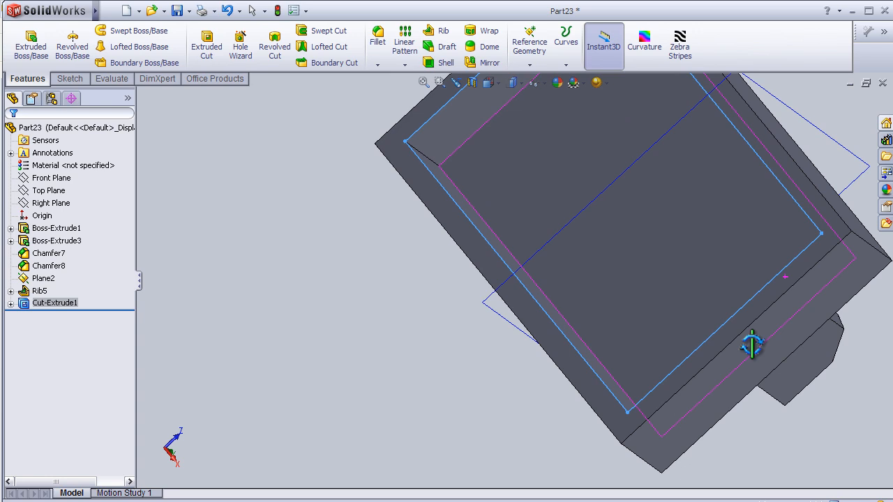
left_click_drag(752, 345, 393, 310)
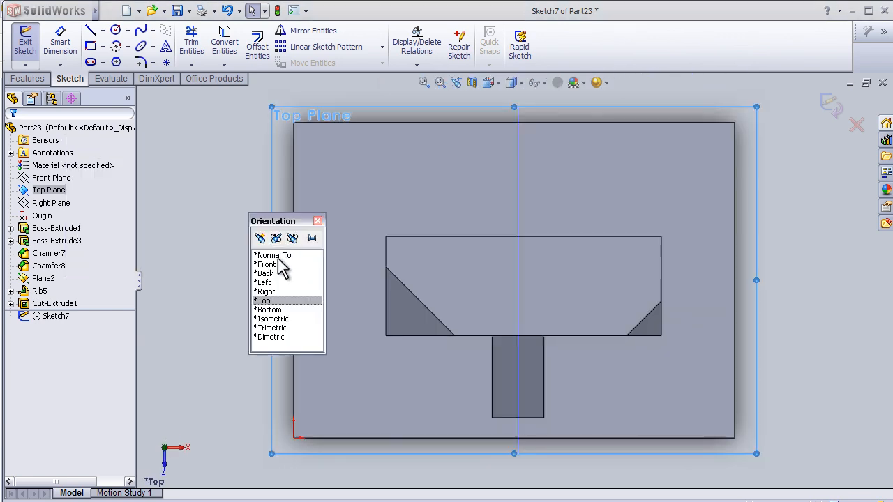
left_click(268, 309)
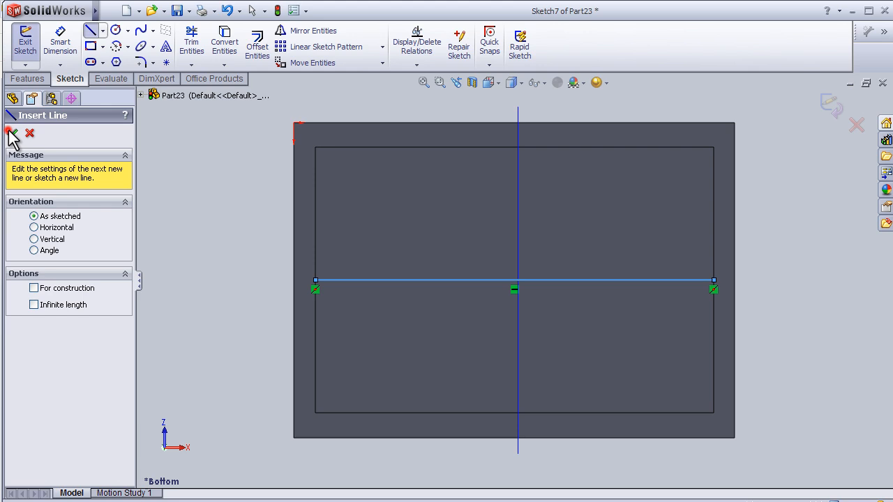
left_click(11, 134)
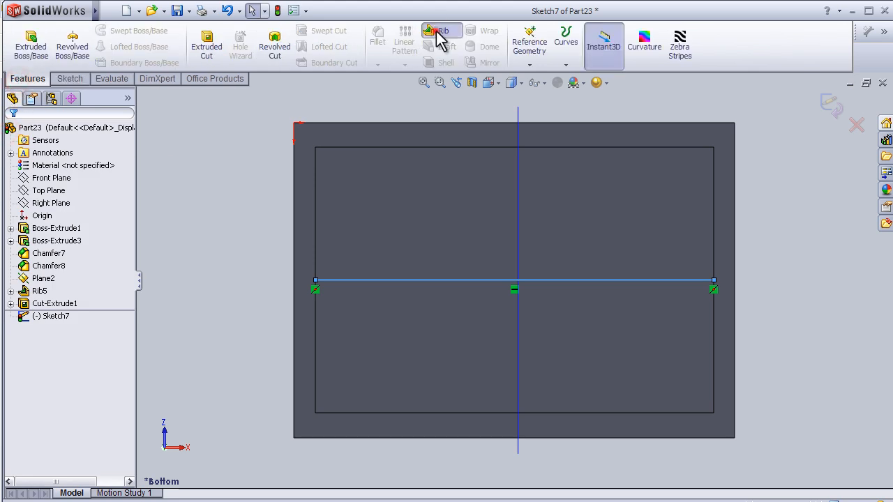
Build a 15 mm rib from the line, flipped to fill down into the pocket, and confirm
left_click(442, 30)
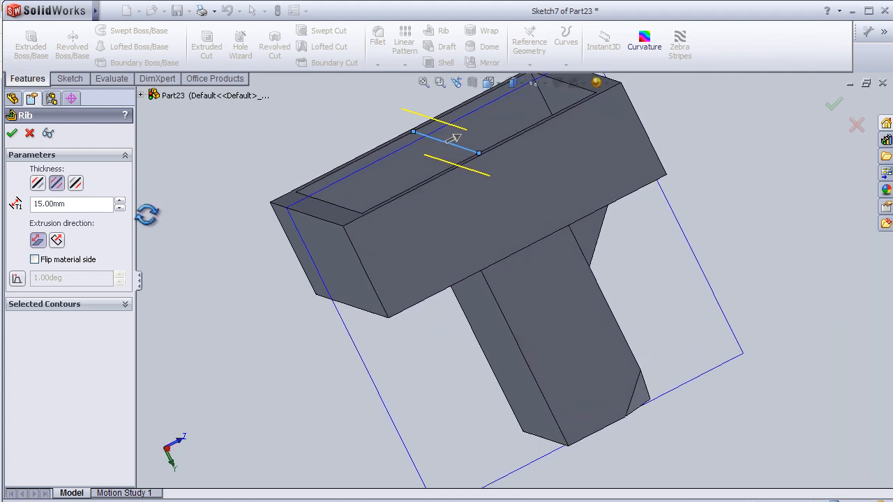
left_click(56, 240)
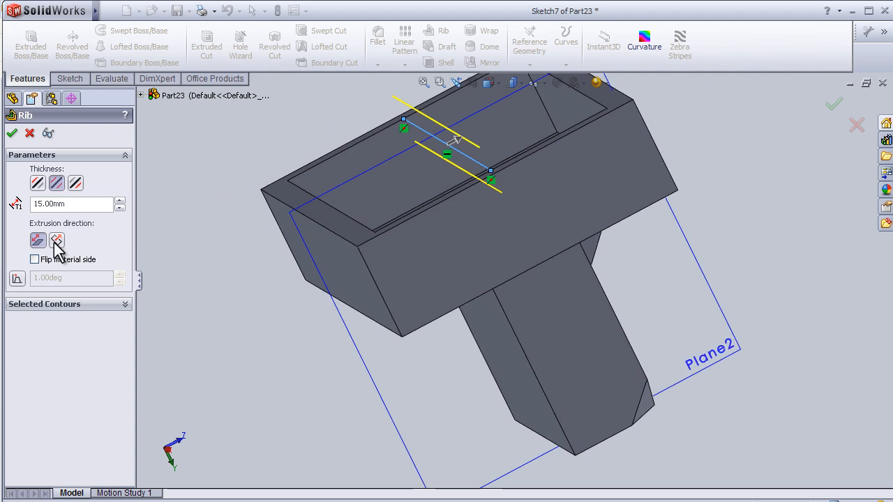
left_click(56, 240)
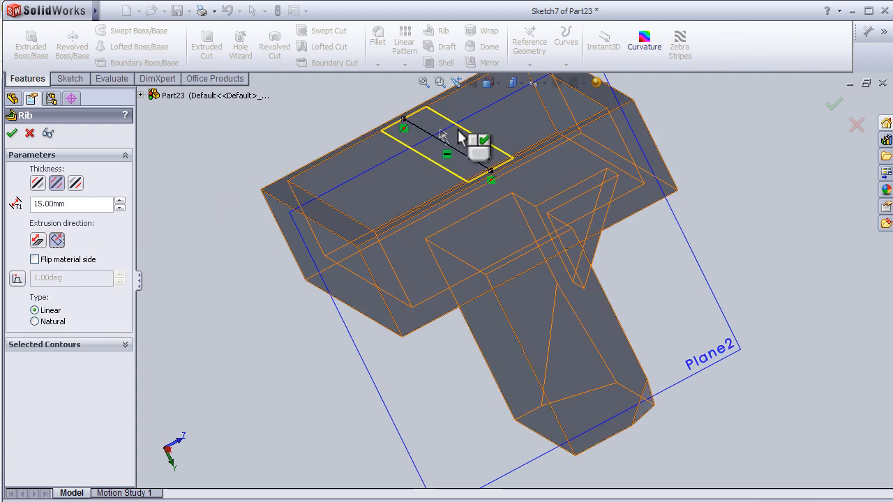
left_click(35, 259)
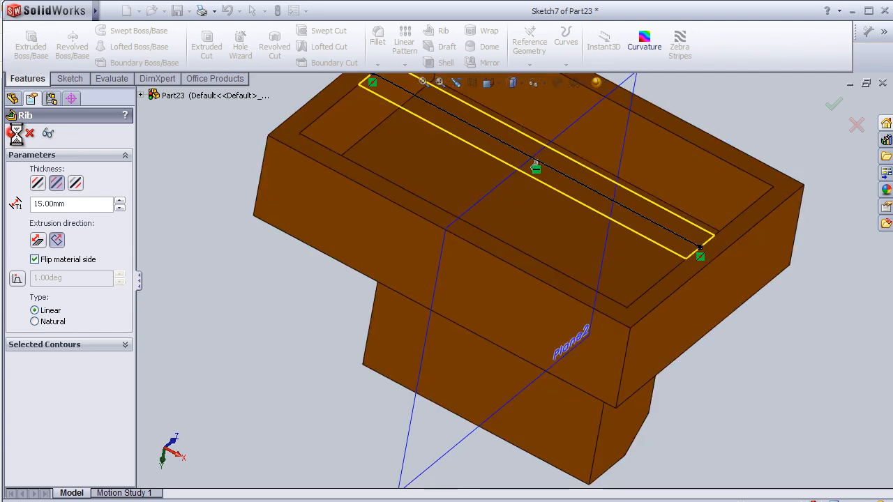
left_click(834, 103)
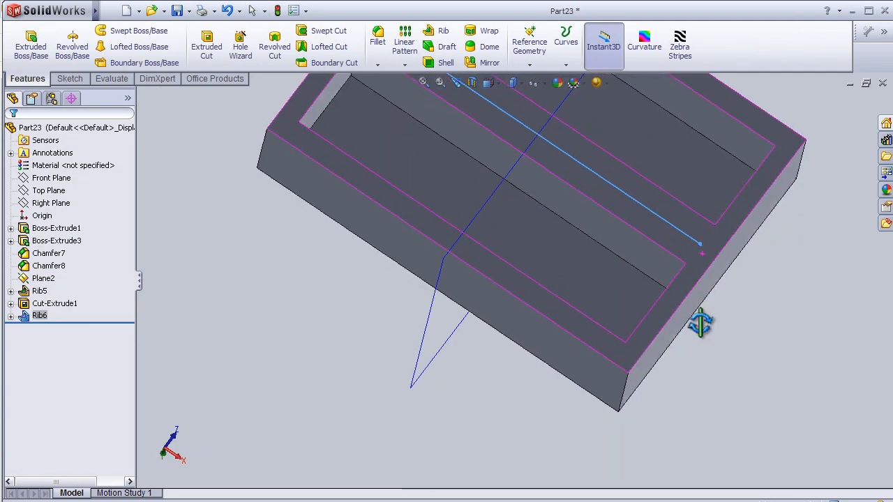